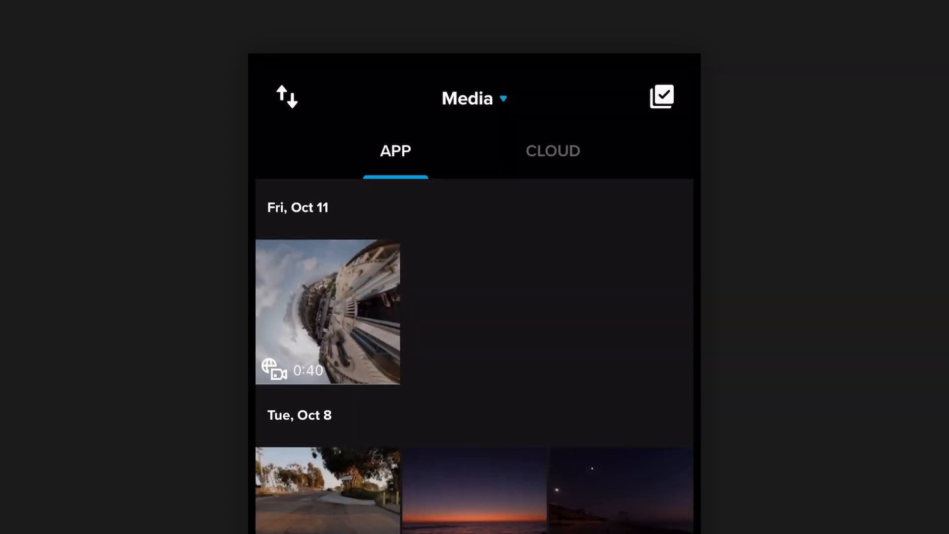
- Open the 40-second 360 clip from the Media library and play it in the 360 viewer
click(327, 311)
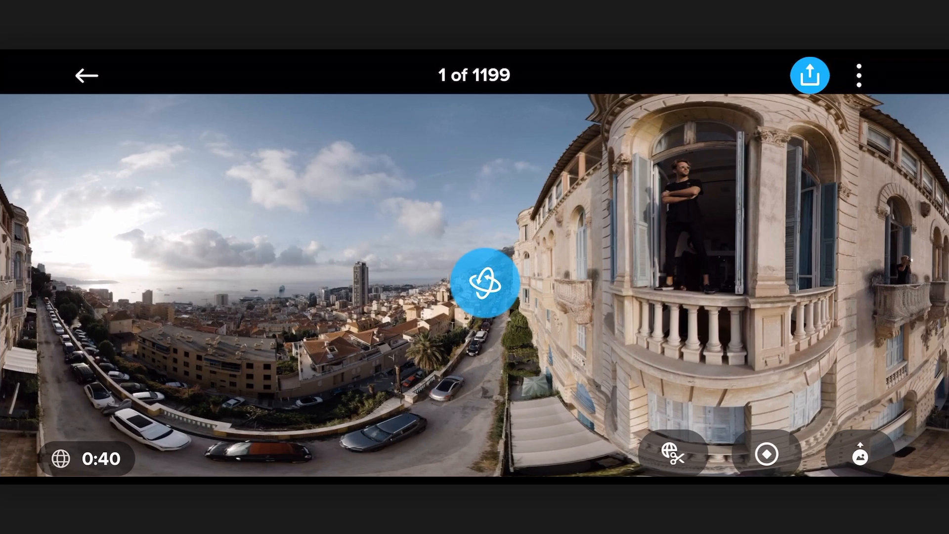
click(483, 280)
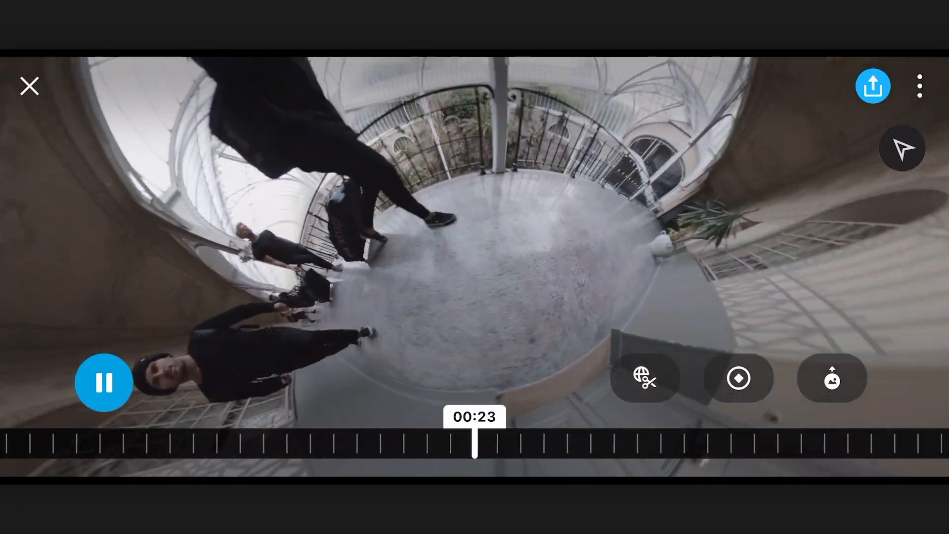
- Start reframing the 360 clip and add framing keyframes at 00:00 and 00:07
click(104, 382)
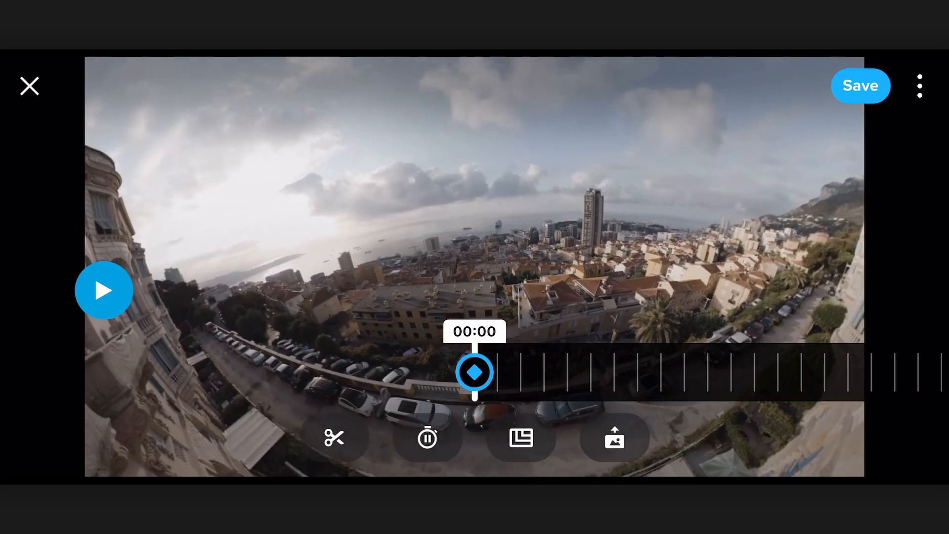
click(104, 289)
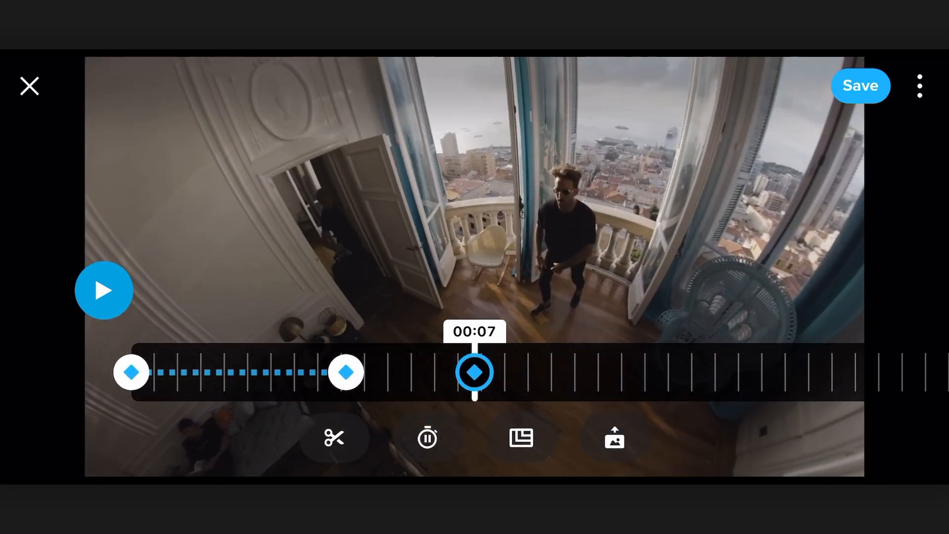
click(473, 372)
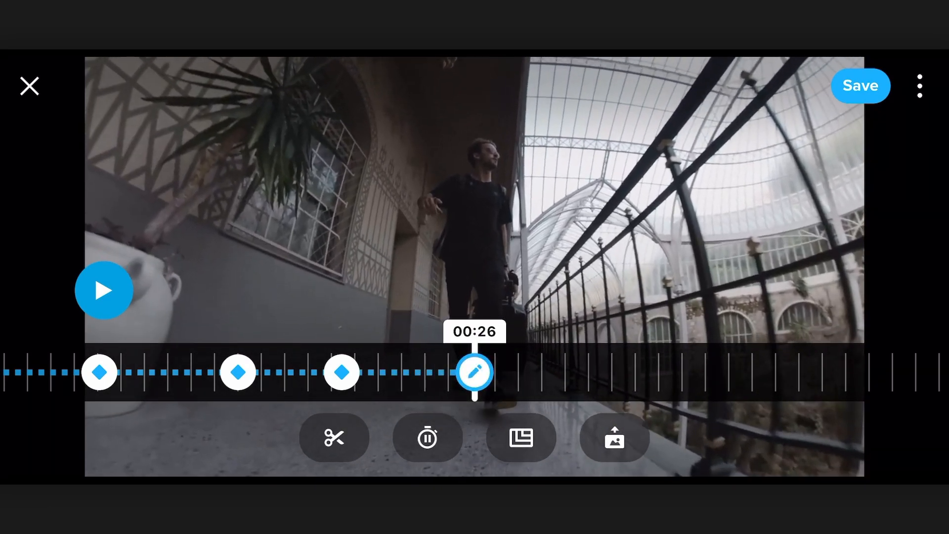
- Add a keyframe at about 00:29 and set its transition to Ease-Both
drag(474, 372, 473, 372)
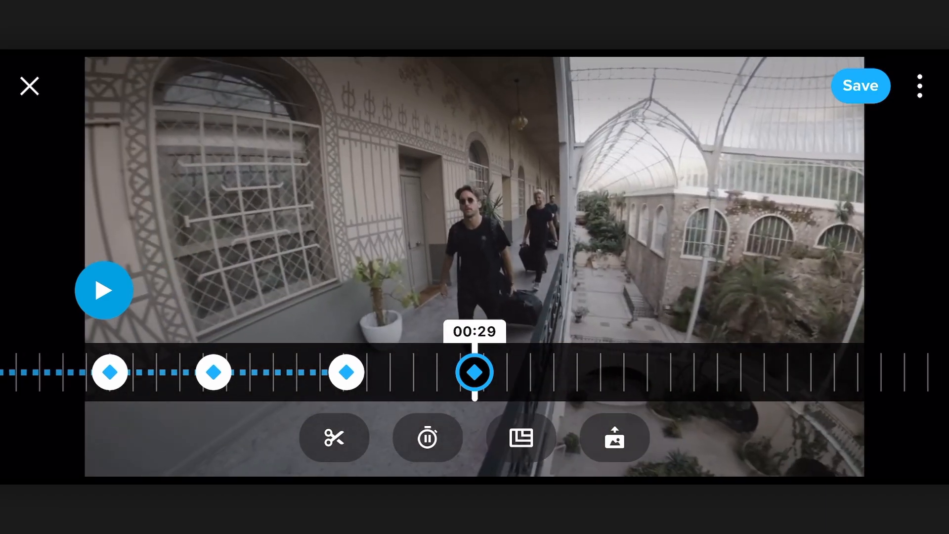
click(474, 371)
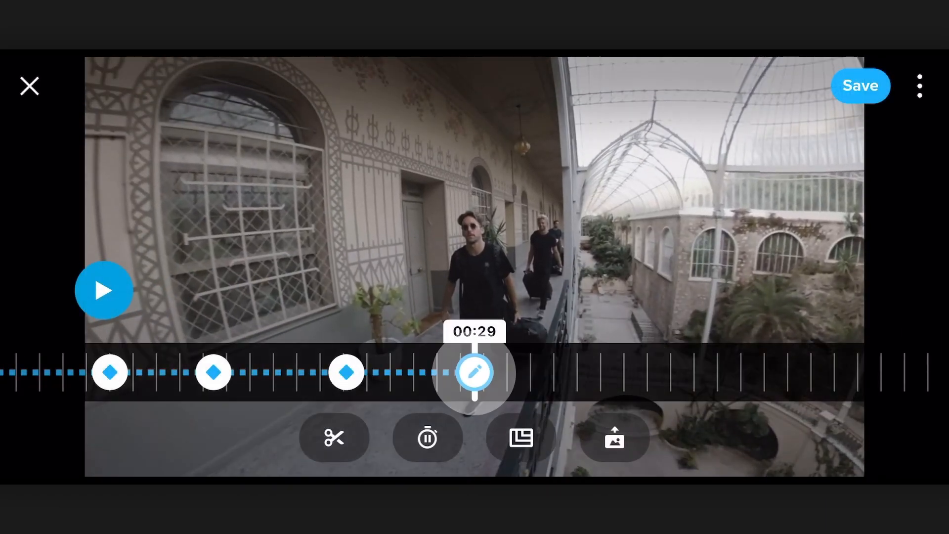
click(474, 373)
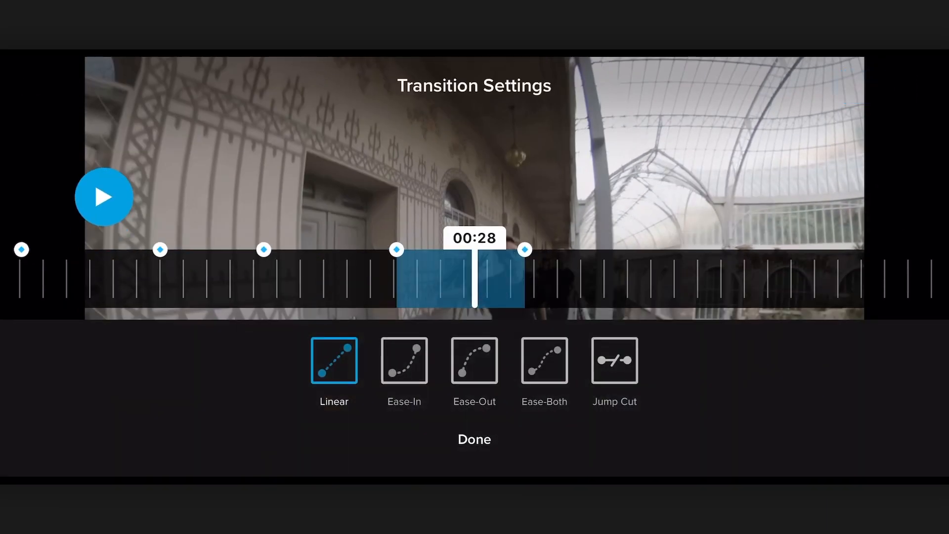
click(544, 360)
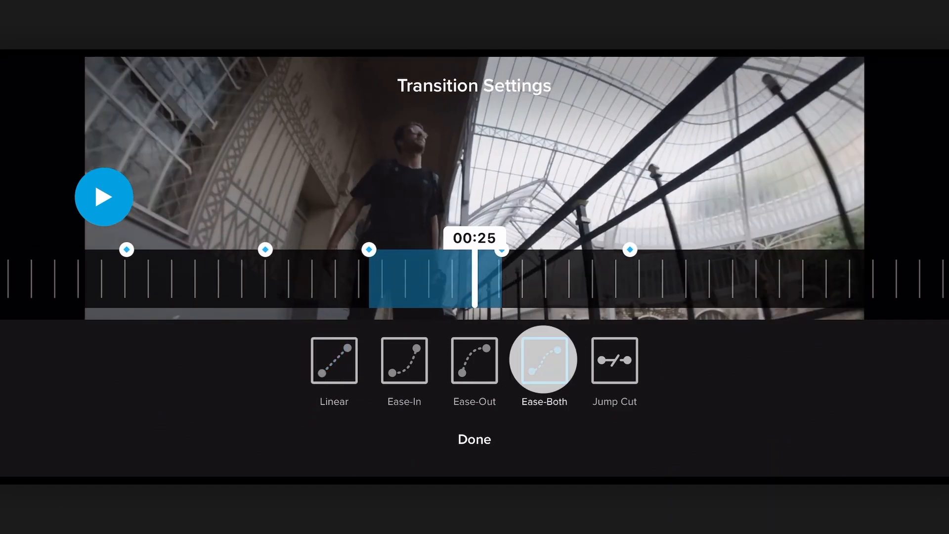
- Set the earlier keyframe transitions to Ease-Both as well and confirm the transition settings
click(333, 360)
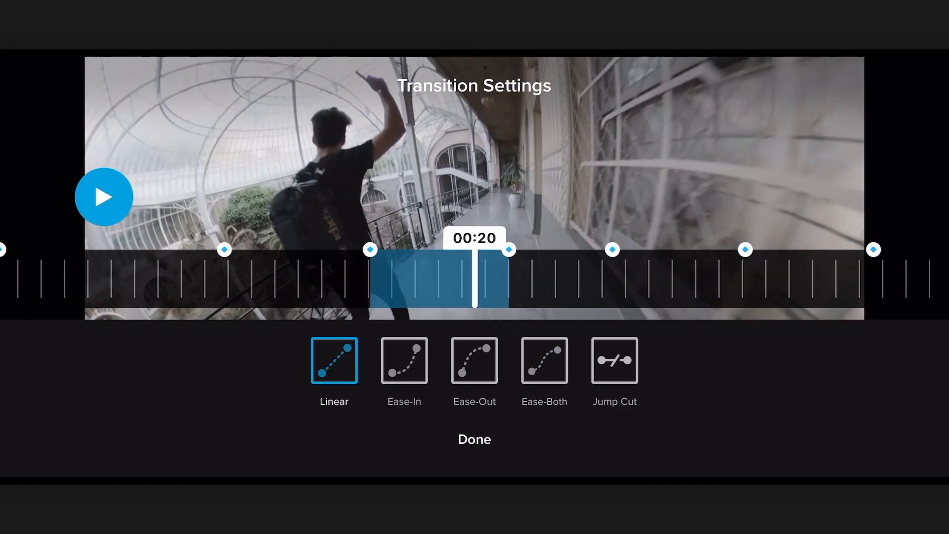
click(544, 360)
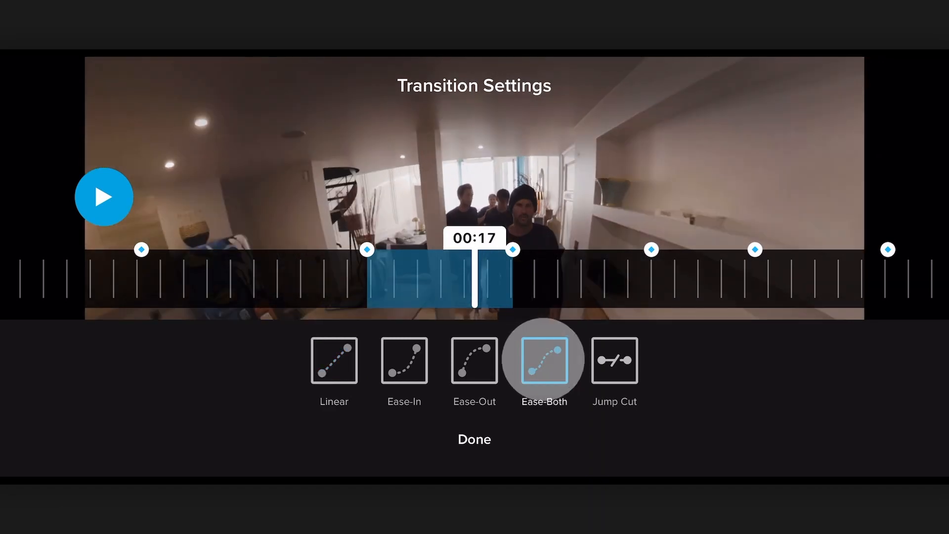
click(334, 360)
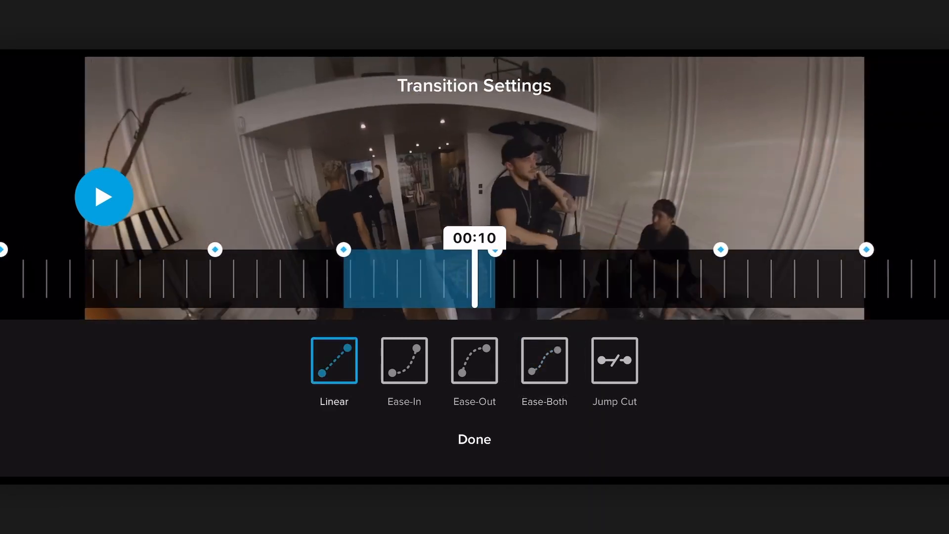
click(544, 360)
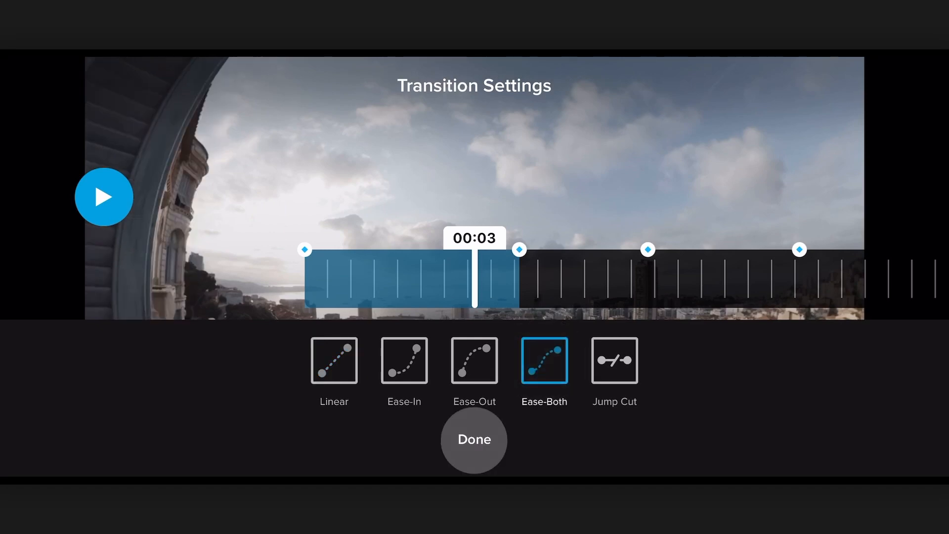
click(474, 439)
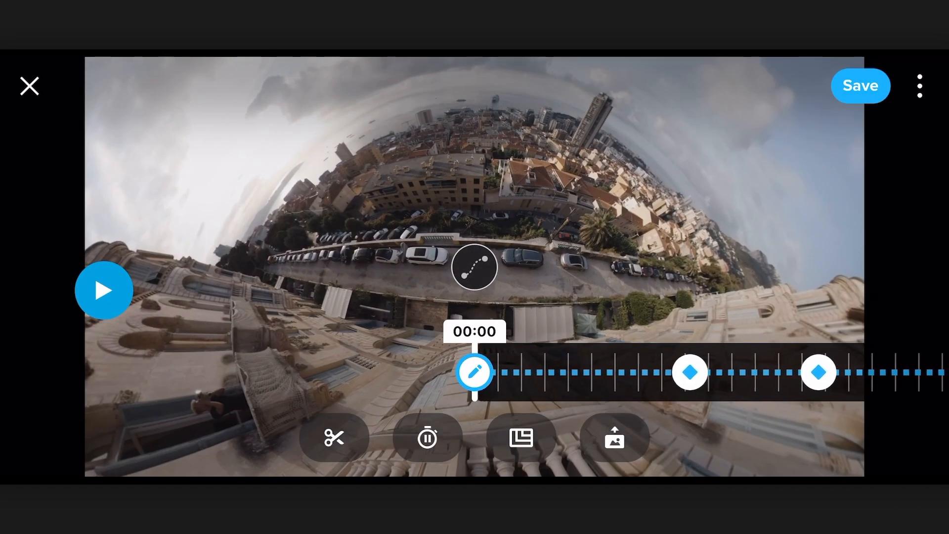
- Re-aim the framing at the 00:07 keyframe, confirm it and review the result
click(104, 290)
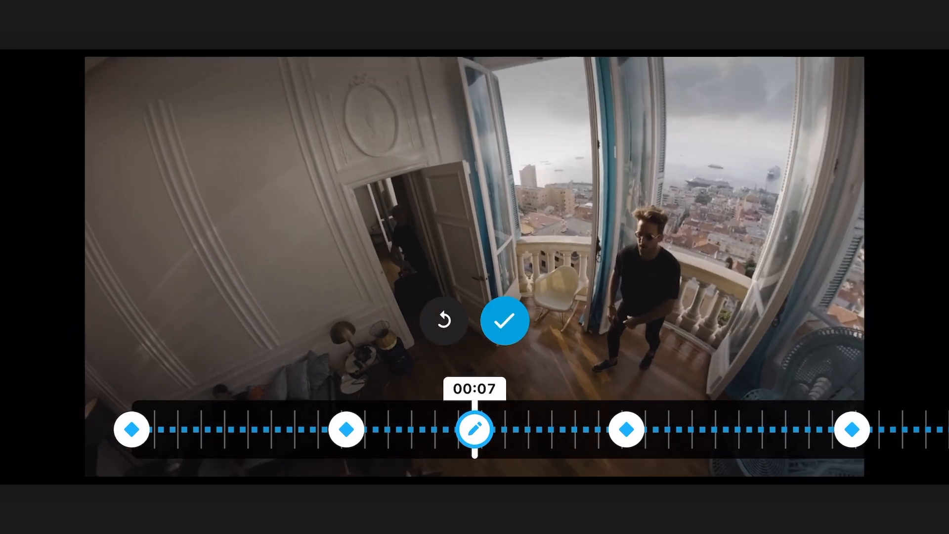
click(504, 320)
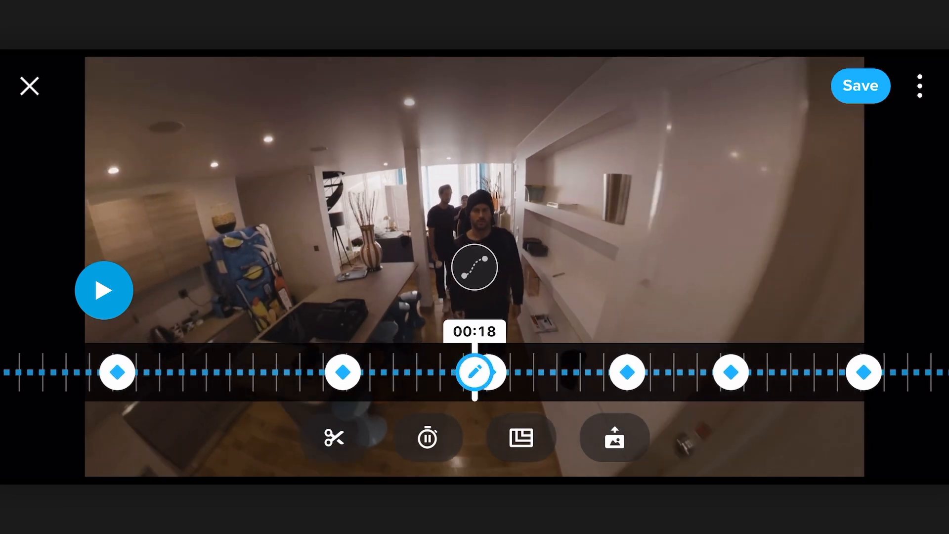
click(104, 290)
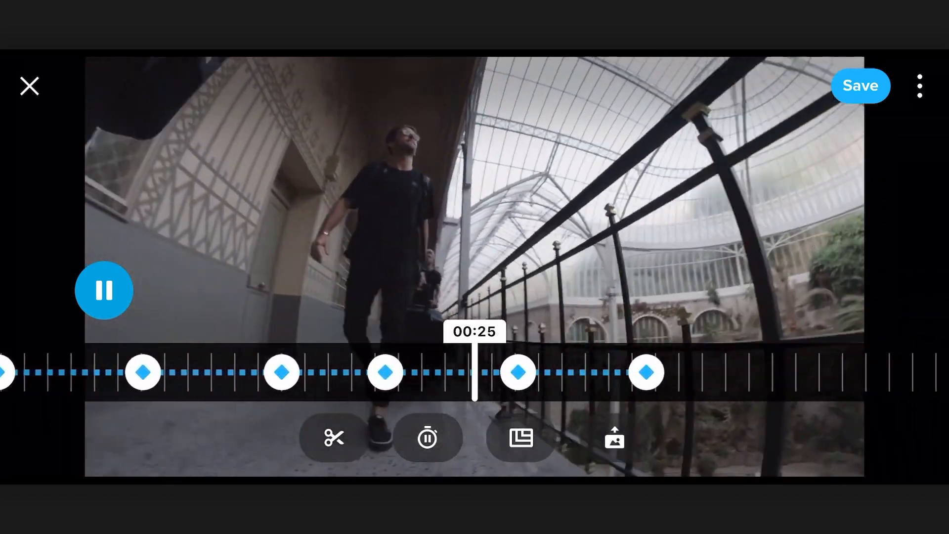
- Re-aim and confirm the framing at 00:21, then move the playhead to about 00:25
drag(475, 373, 476, 373)
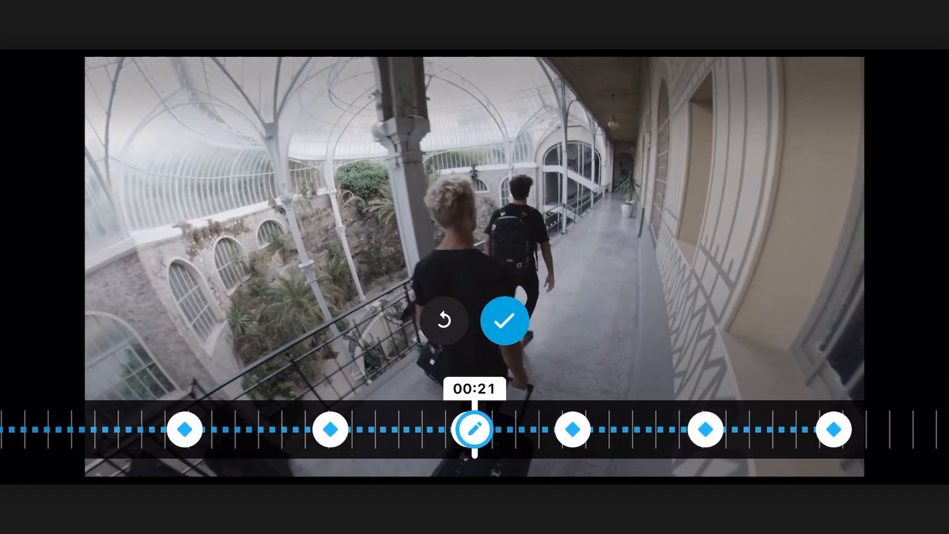
click(504, 320)
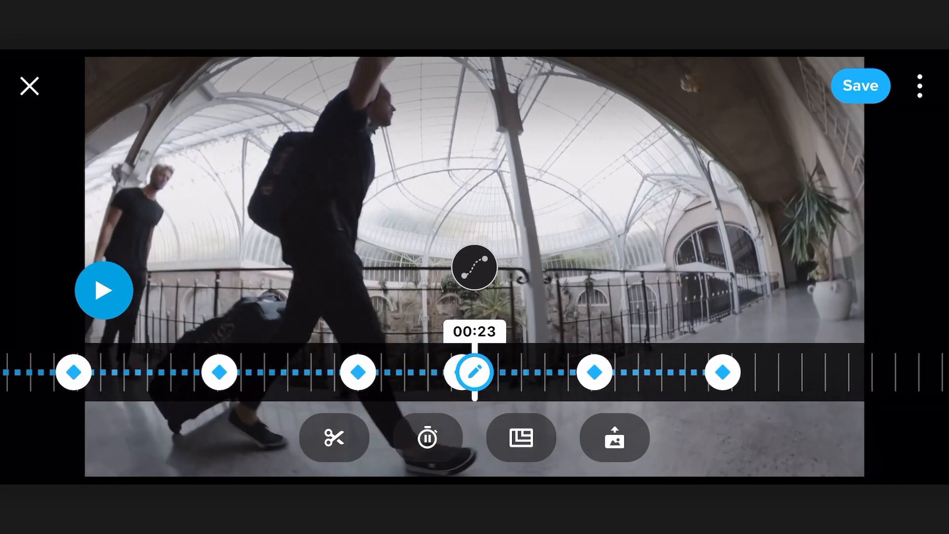
drag(476, 373, 476, 373)
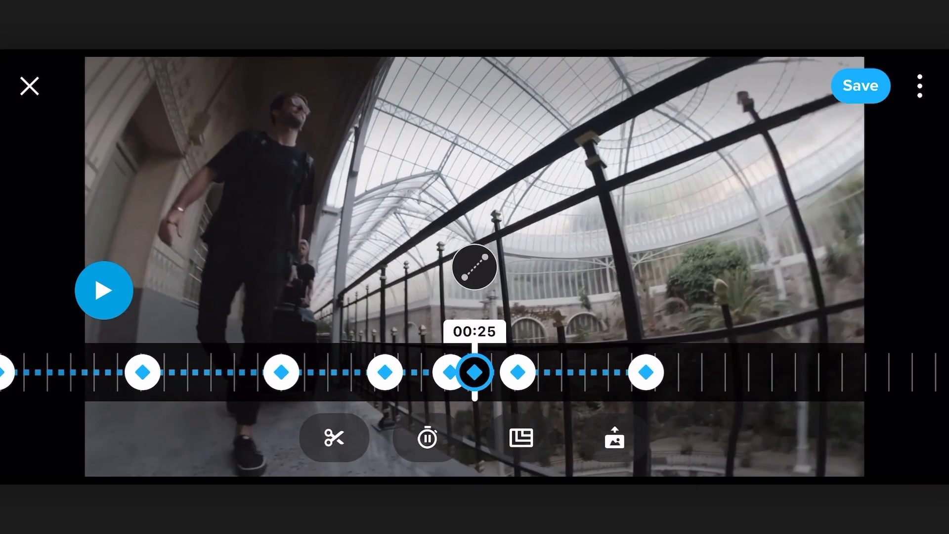
- Give the 00:25 keyframe an Ease-Both transition, then bring up the clip's trim controls
click(473, 266)
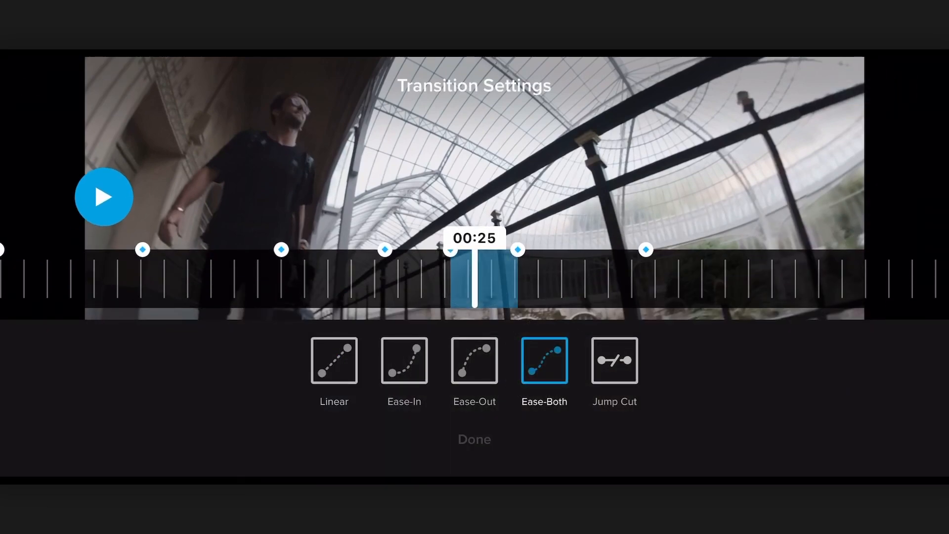
click(474, 439)
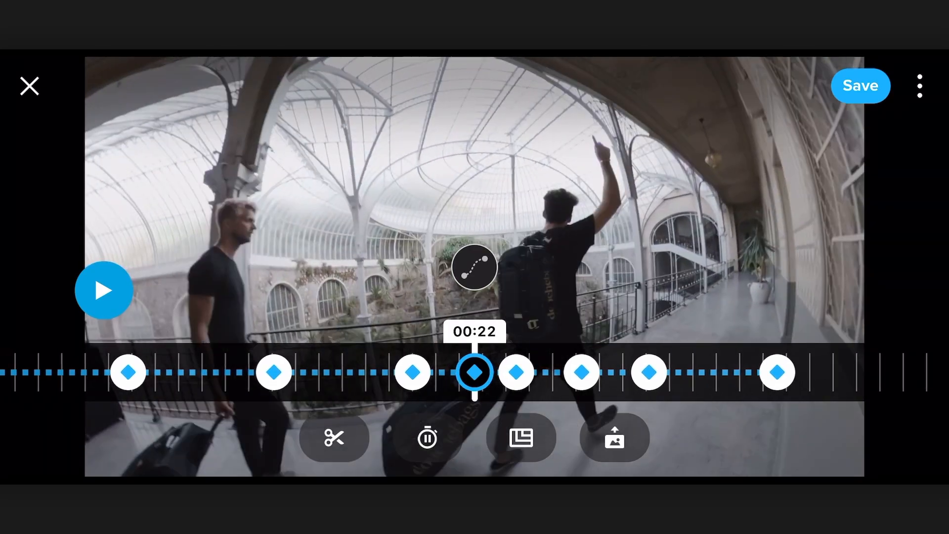
click(104, 291)
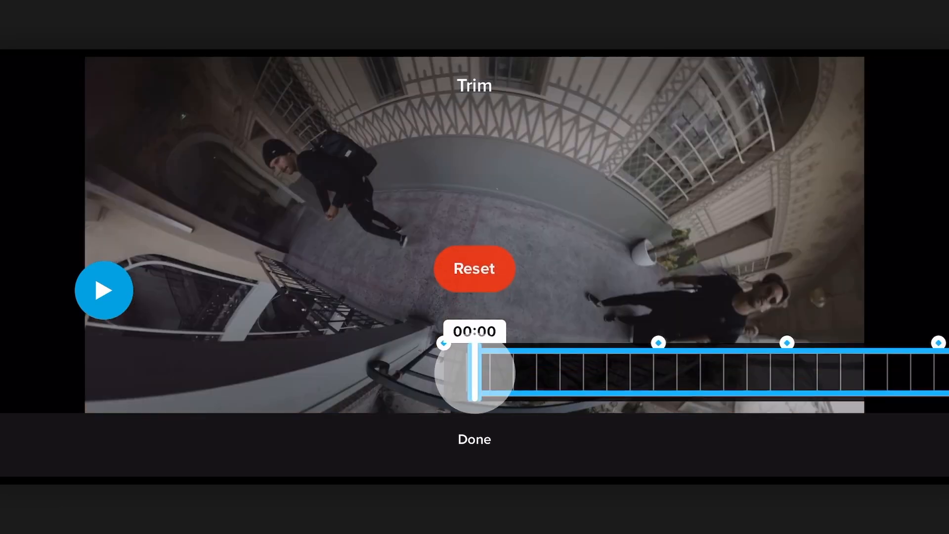
- Close the trim controls and bring up the filter picker with Gili chosen
click(473, 439)
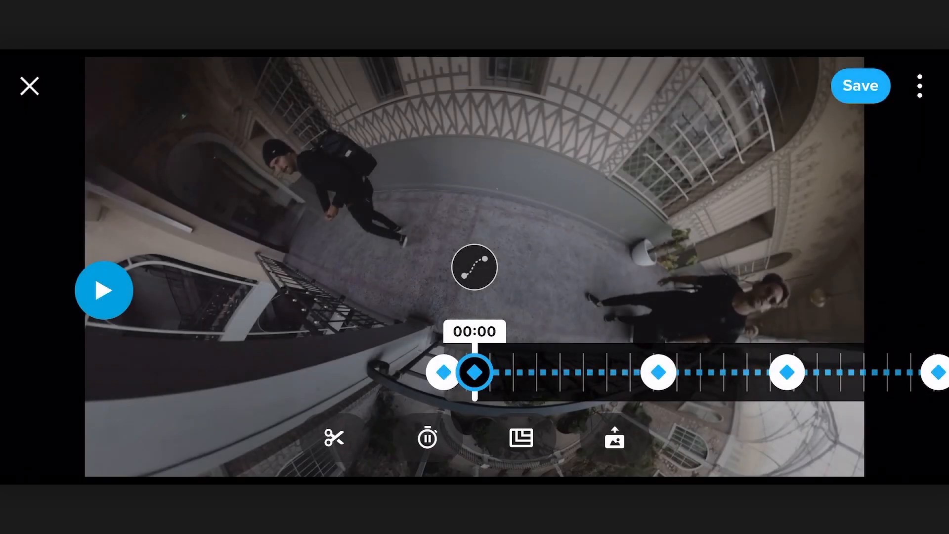
click(859, 85)
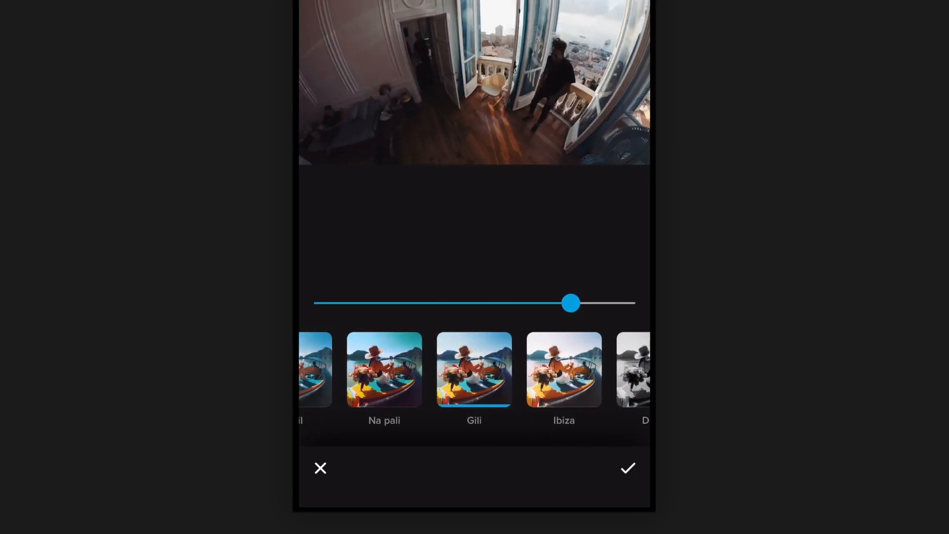
- Set the Gili filter strength to about 53% and move on to the colour adjustments
drag(570, 303, 482, 303)
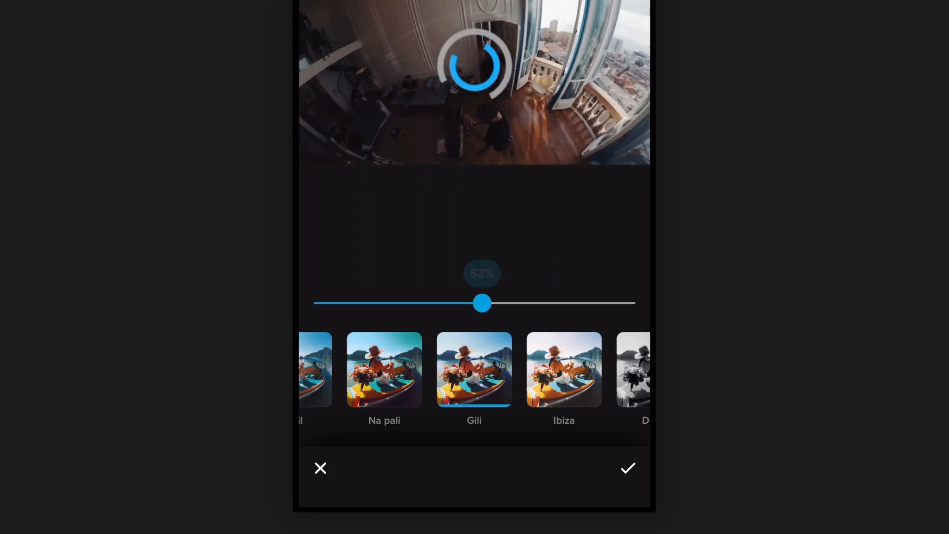
drag(482, 302, 553, 302)
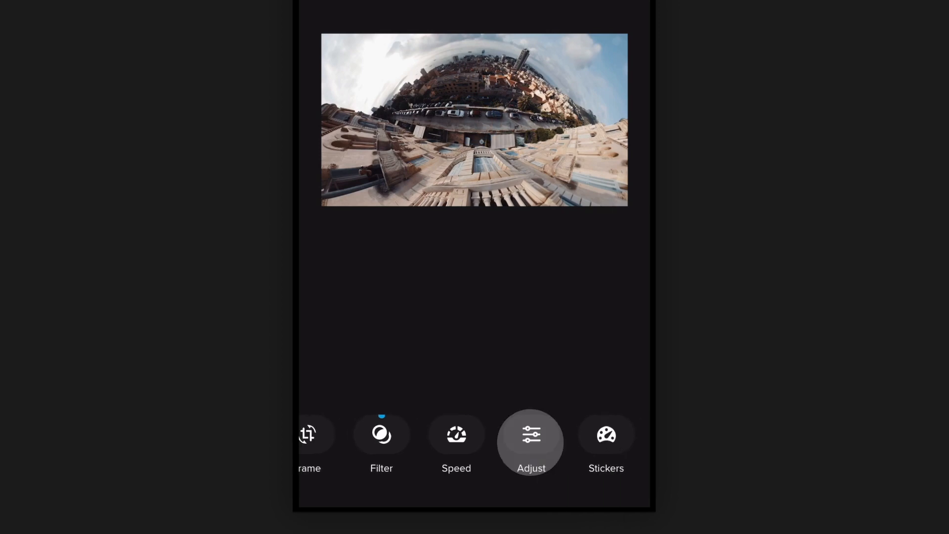
click(531, 443)
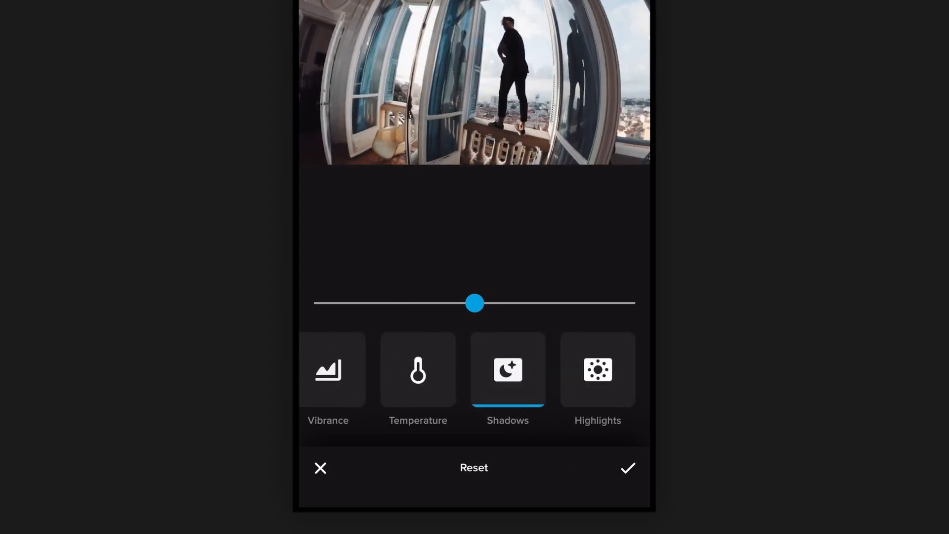
- Raise Shadows to 42, cut Vibrance to -10, nudge Temperature cooler, and keep the adjustments
drag(475, 303, 525, 302)
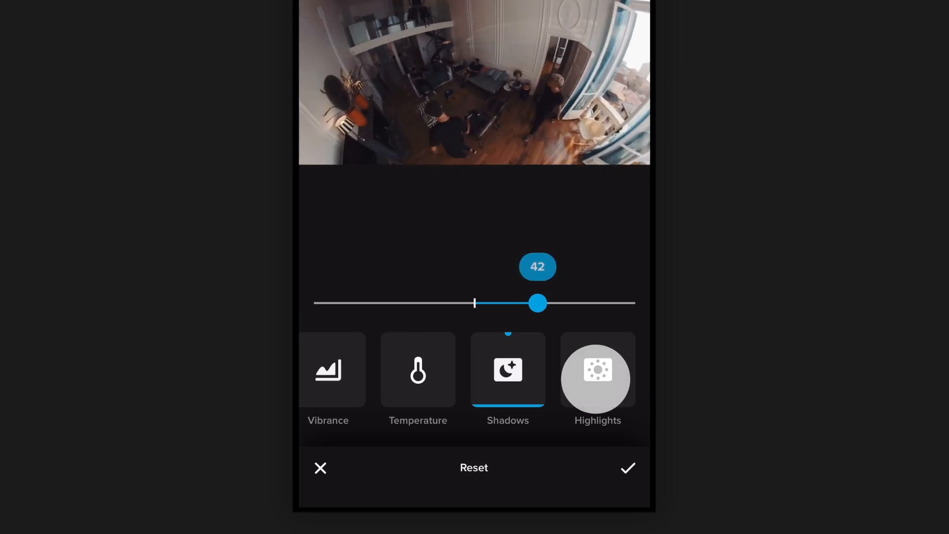
click(597, 379)
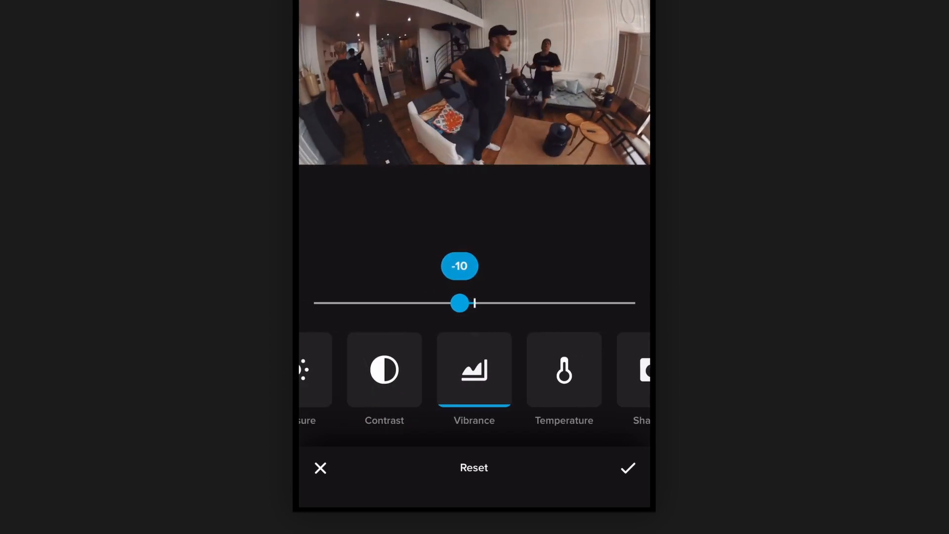
drag(460, 303, 457, 303)
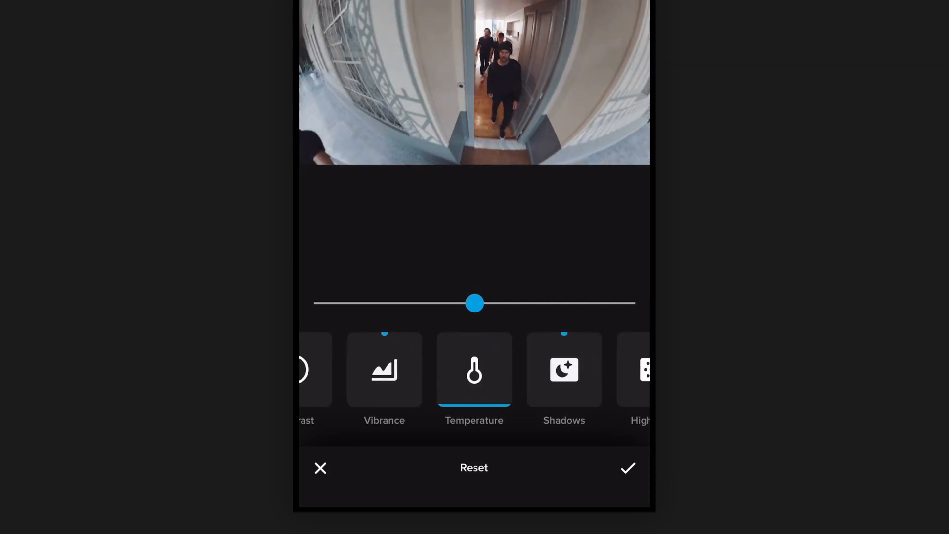
drag(475, 302, 465, 303)
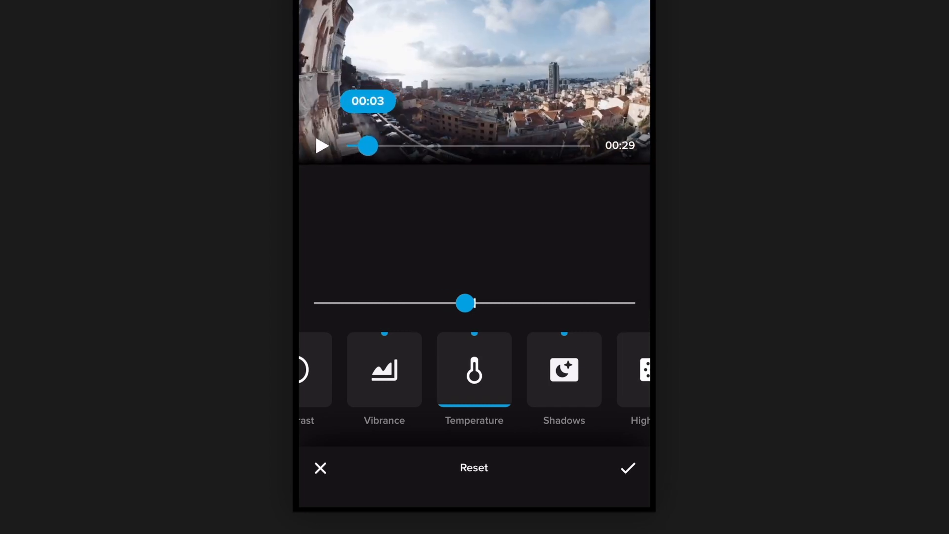
click(628, 467)
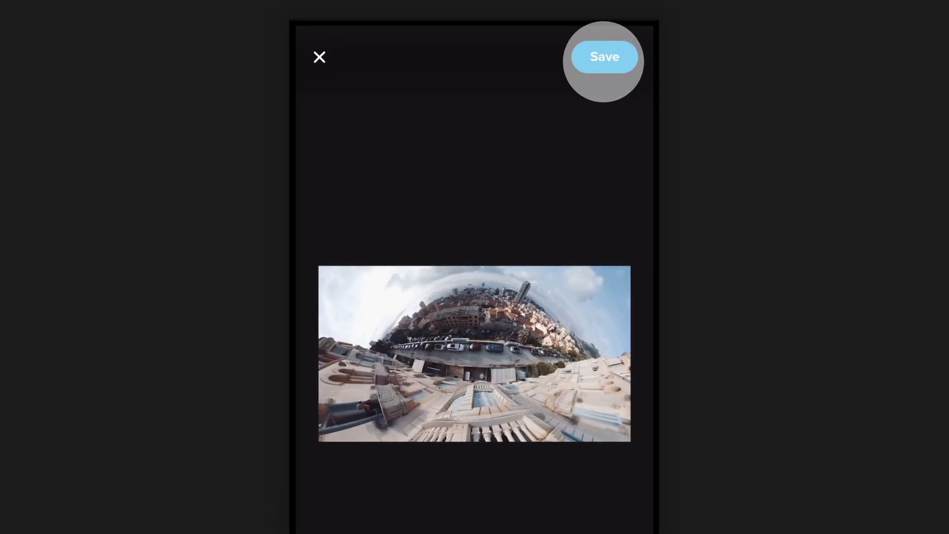
- Save the clip edits and remove the My Story title card from the story
click(603, 57)
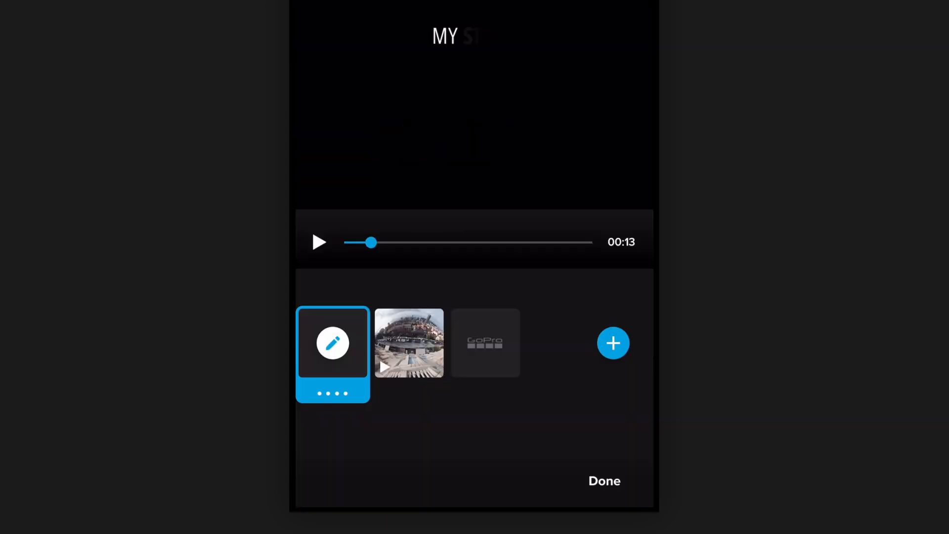
click(332, 343)
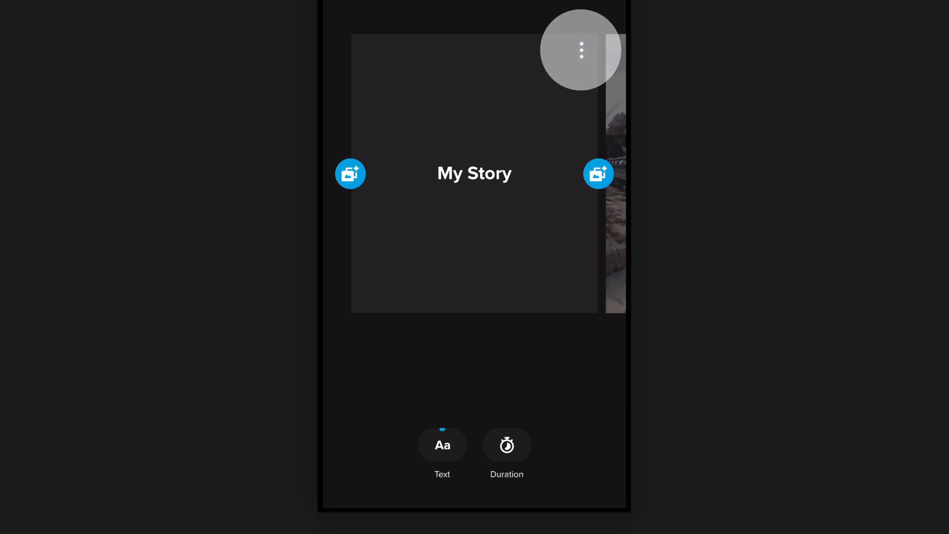
click(581, 50)
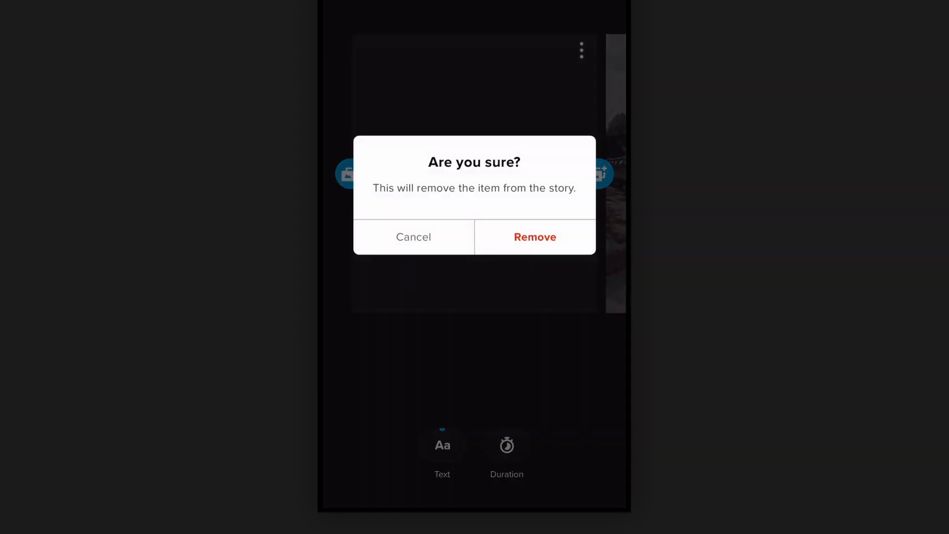
click(413, 236)
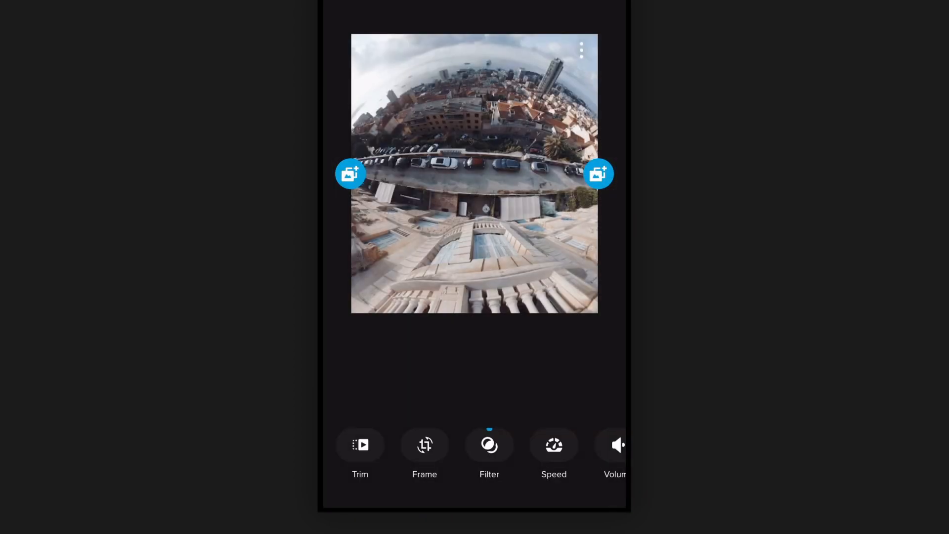
- Review the clip's trimming options and accept the automatic trim
click(425, 445)
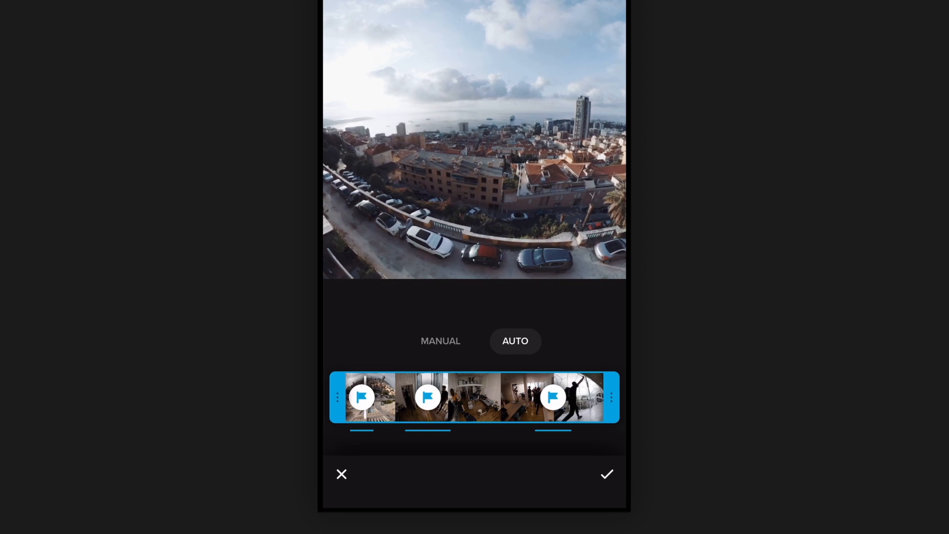
click(606, 484)
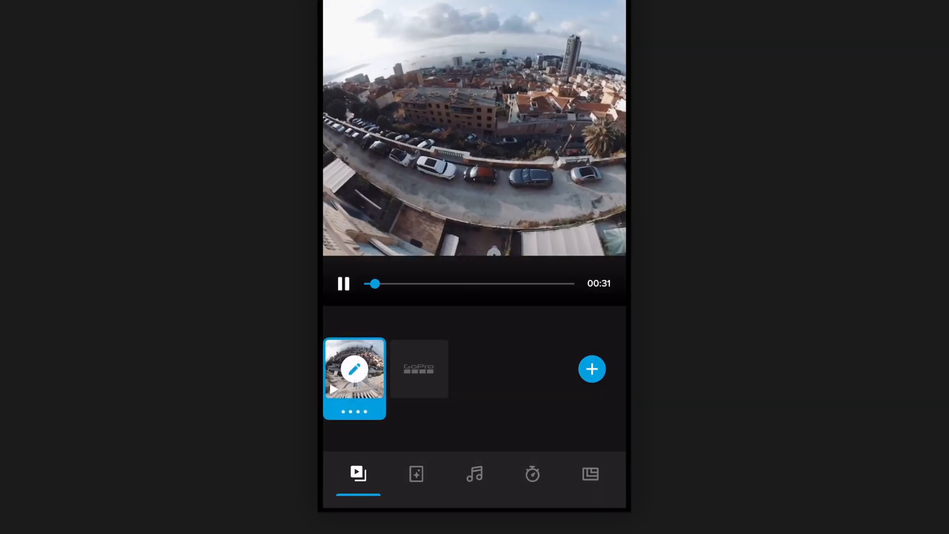
- Make the story 16:9 widescreen and apply the second theme
click(591, 474)
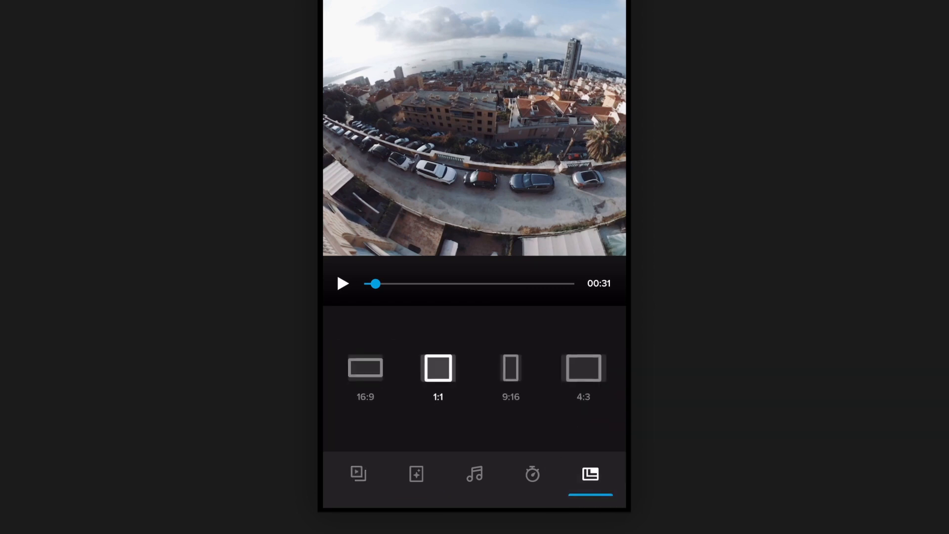
click(364, 368)
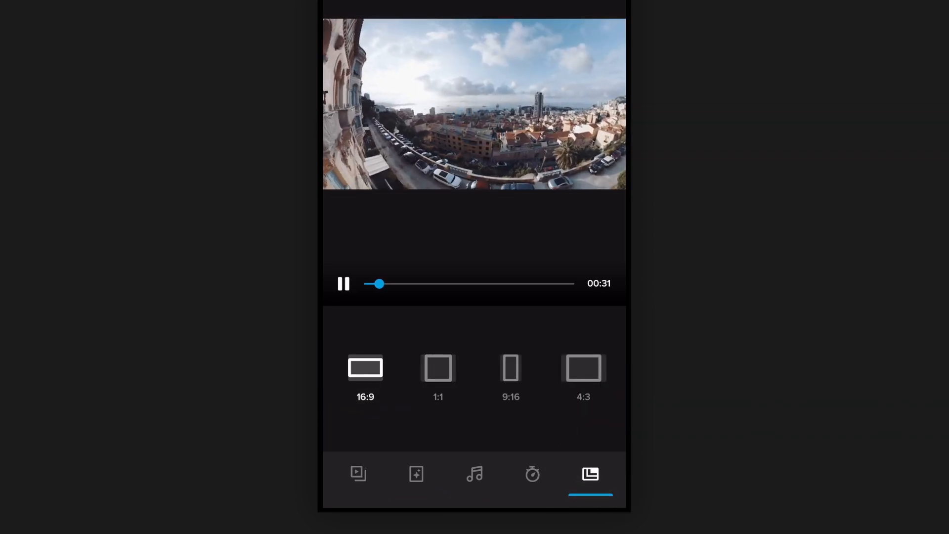
click(417, 473)
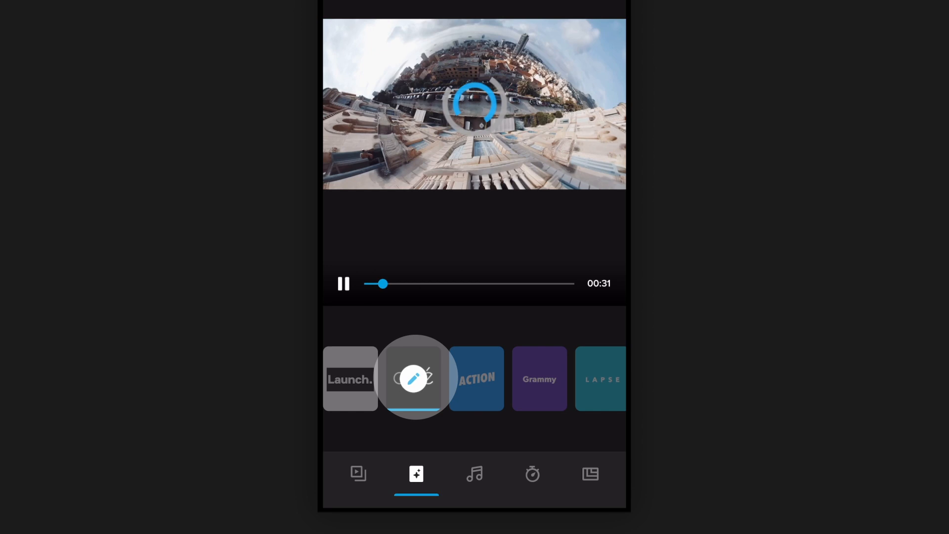
click(413, 379)
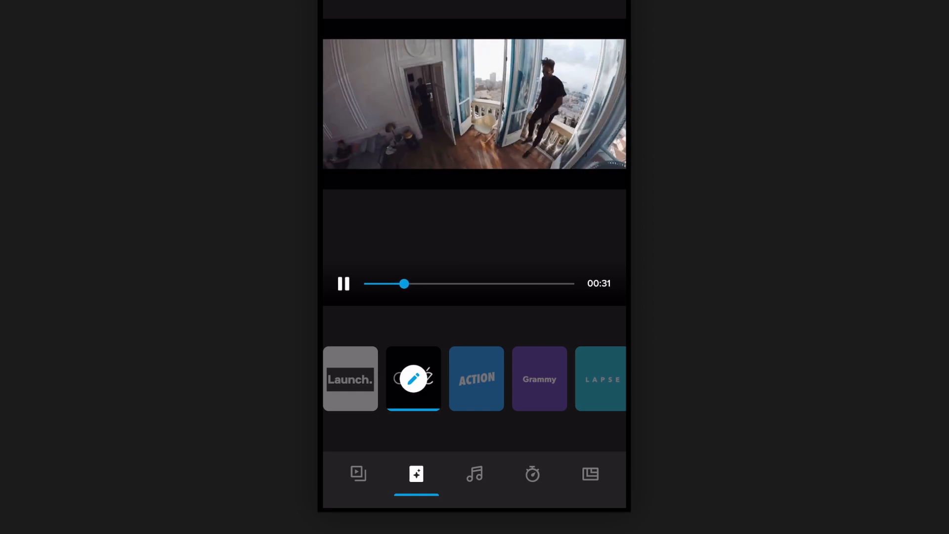
- Check the music choices and save the story to the media library
click(475, 473)
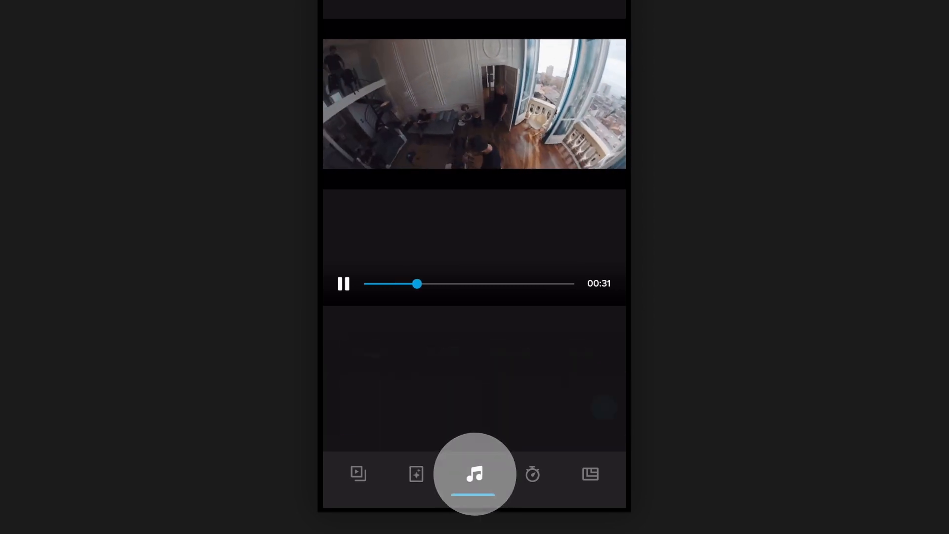
click(474, 474)
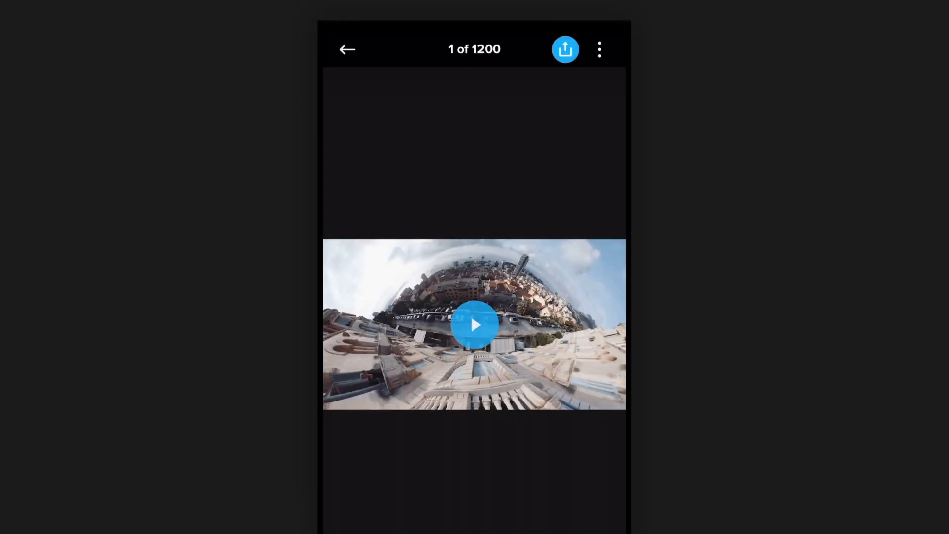
- Reopen the keyframed 360 clip in the reframe editor and save it as new media
click(348, 50)
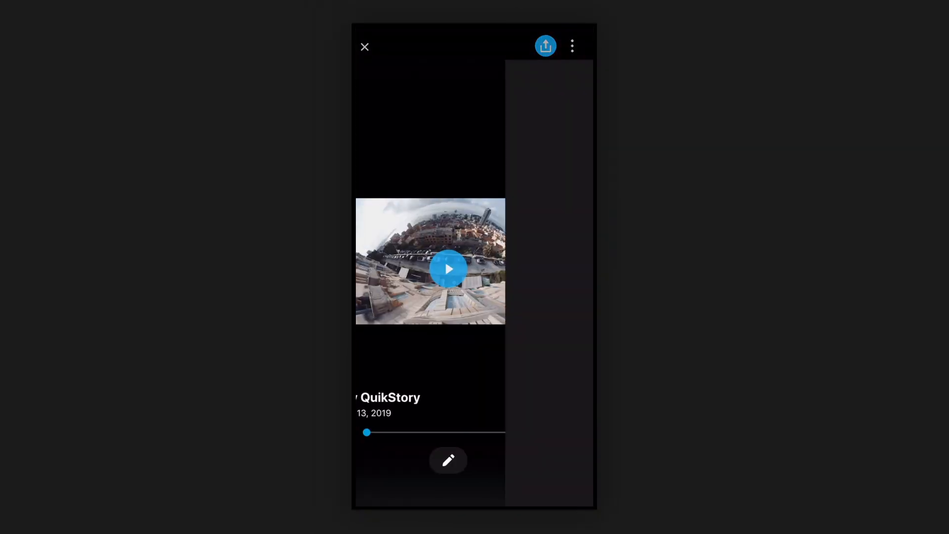
click(544, 47)
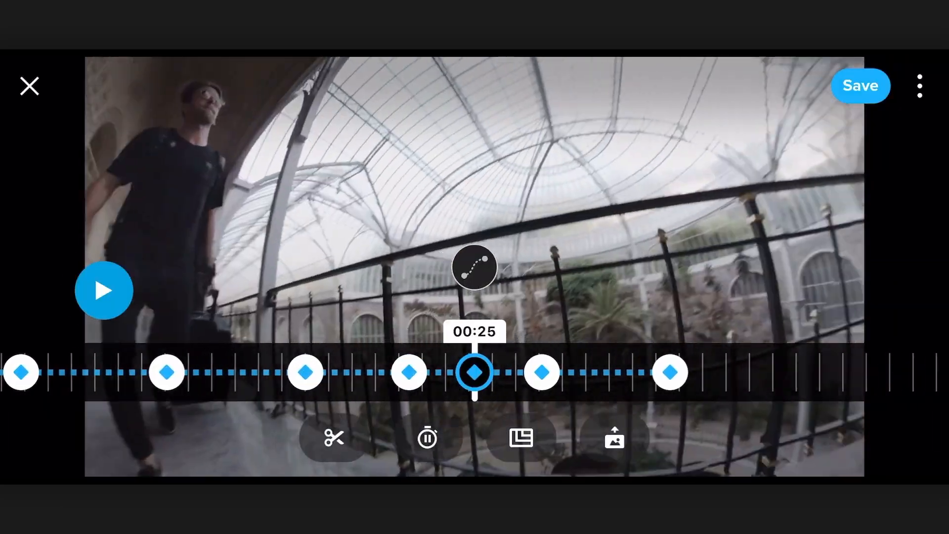
click(861, 85)
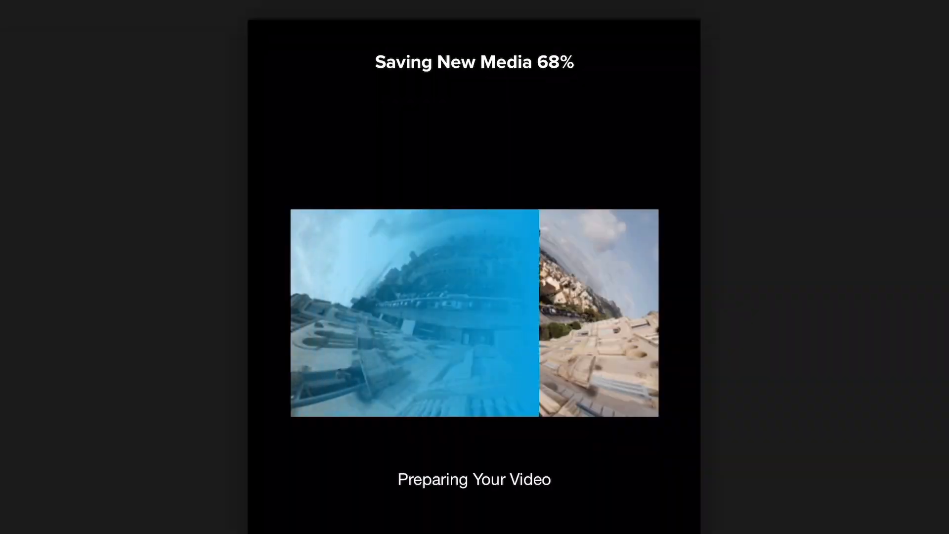